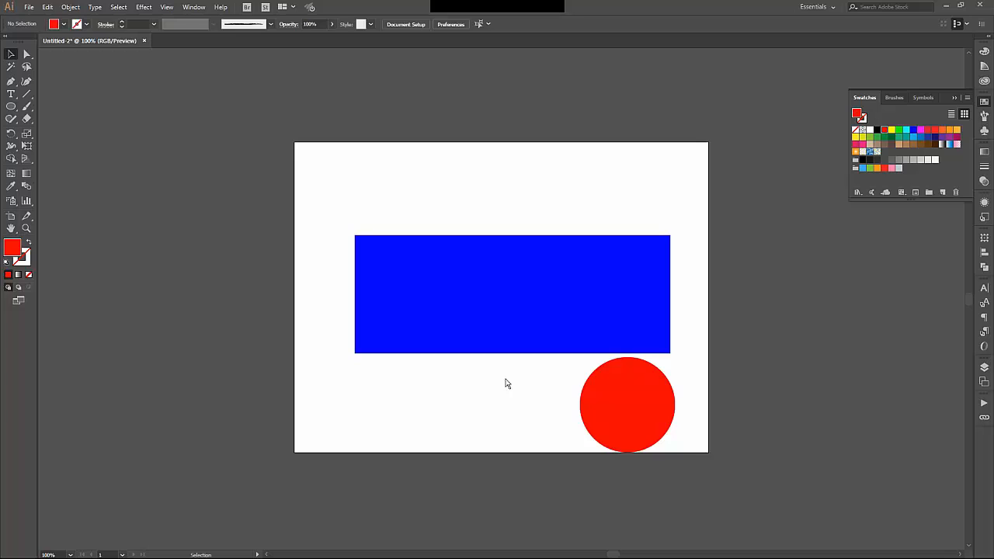
mouse_move(525, 382)
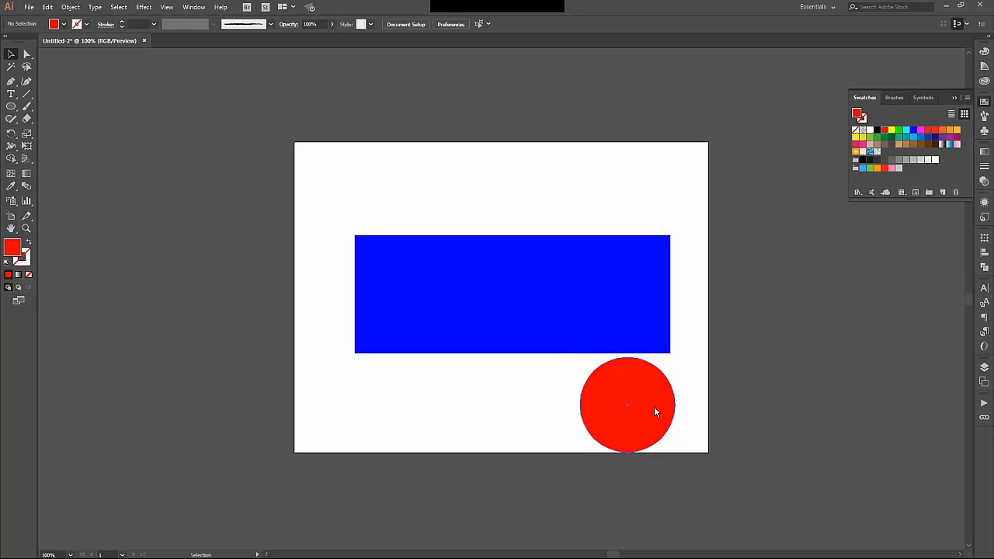
- Drag the red circle up onto the right end of the blue rectangle
left_click_drag(627, 403, 627, 283)
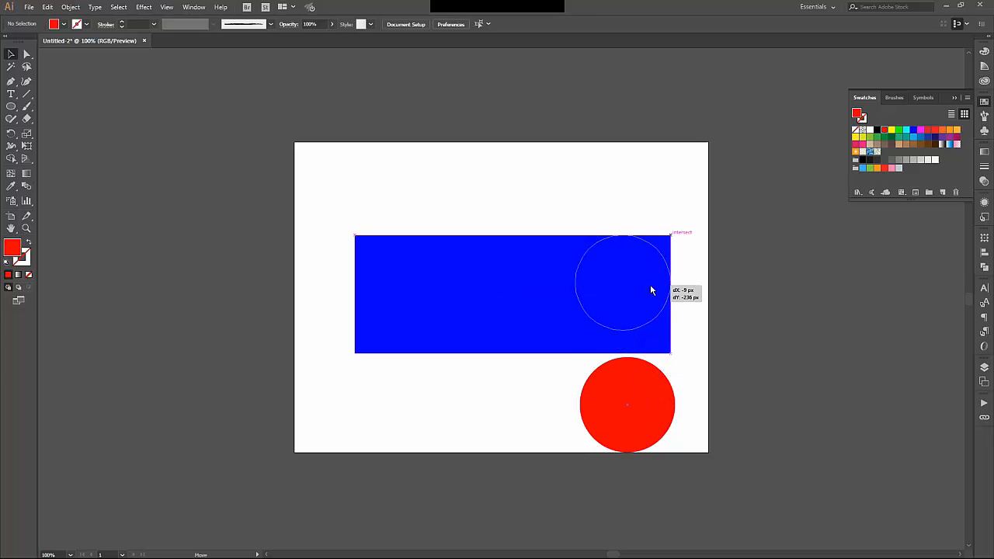
left_click_drag(628, 404, 621, 283)
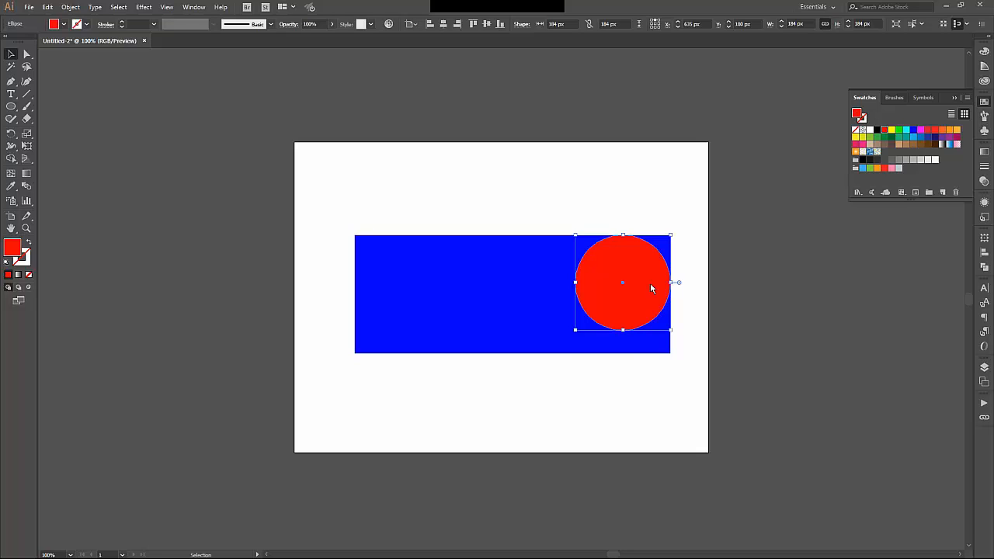
mouse_move(527, 245)
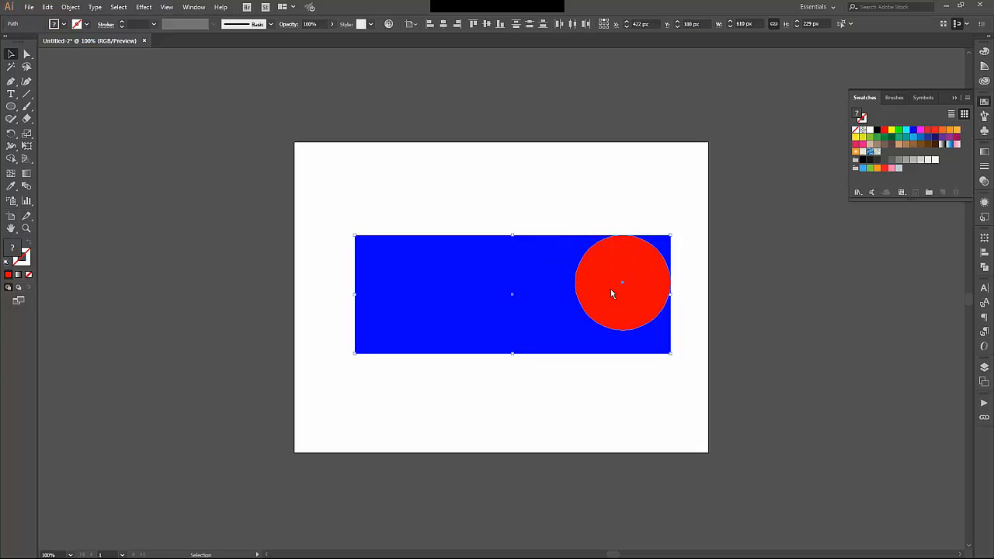
- Make a clipping mask so the rectangle is clipped to the circle's shape
left_click(72, 6)
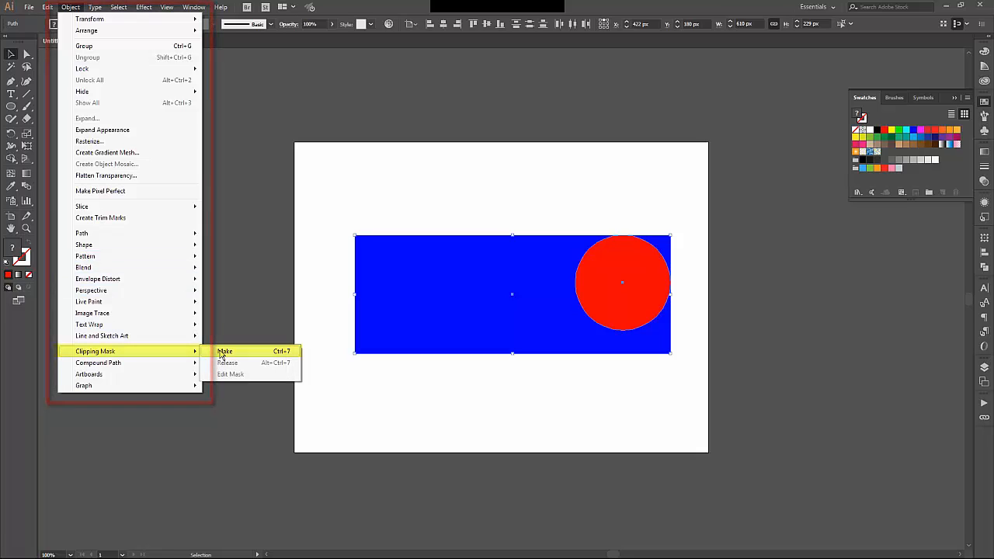
left_click(225, 350)
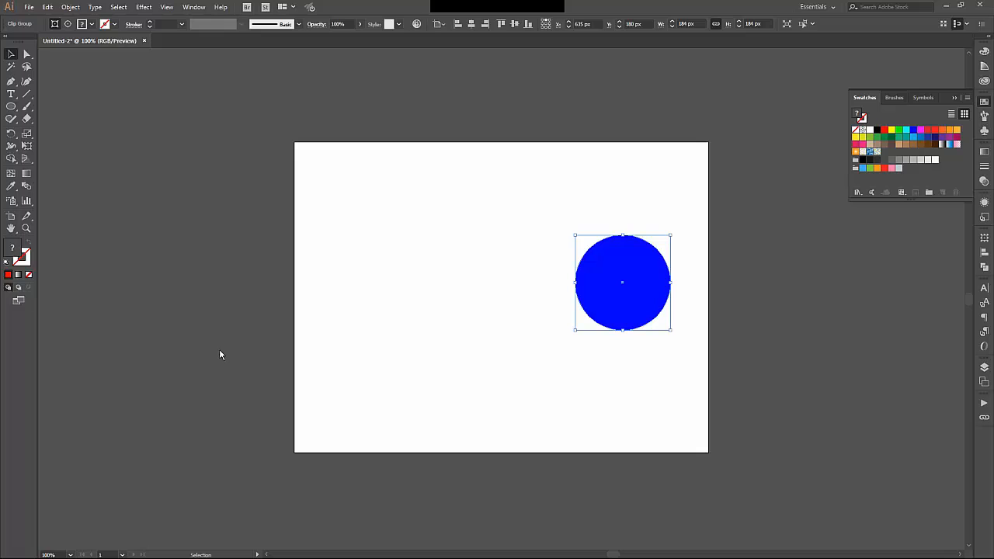
mouse_move(606, 301)
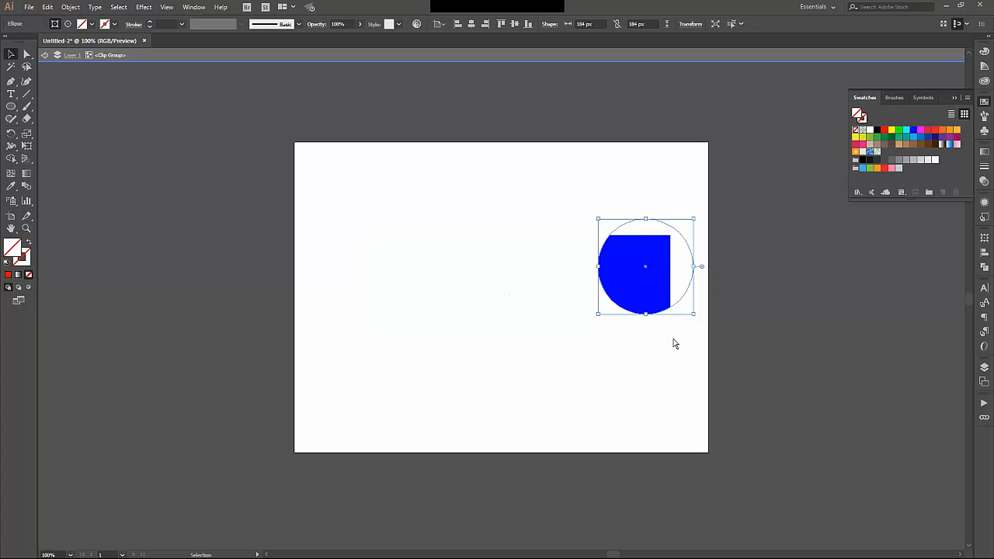
- Exit isolation mode after repositioning the clipping circle inside the group
left_click(665, 412)
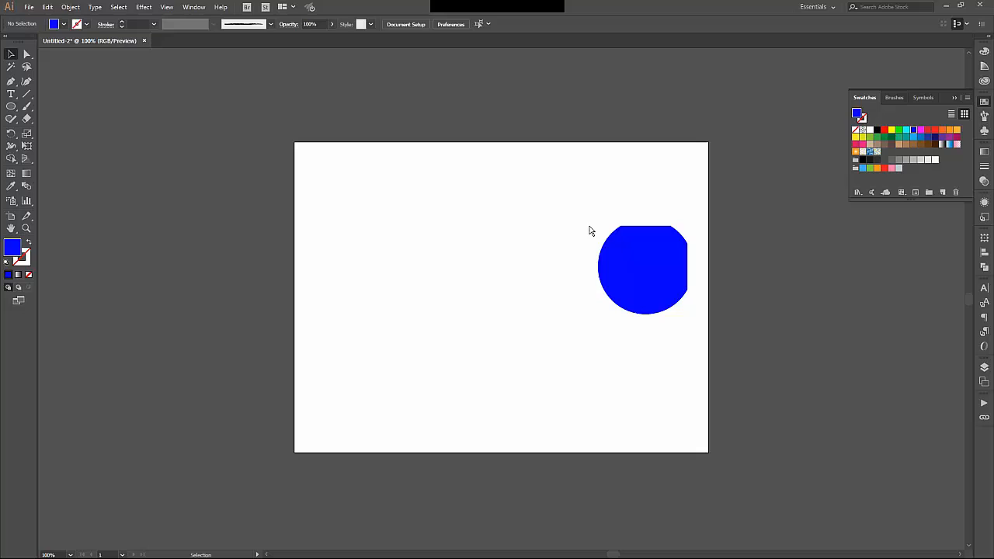
mouse_move(519, 270)
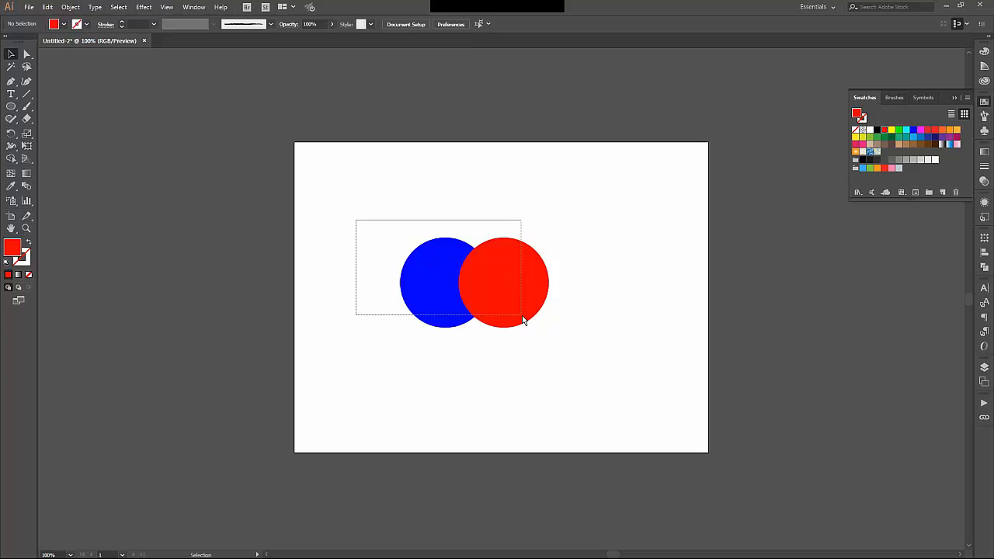
- Make a compound path from the two circles, leaving their overlap empty
left_click(71, 6)
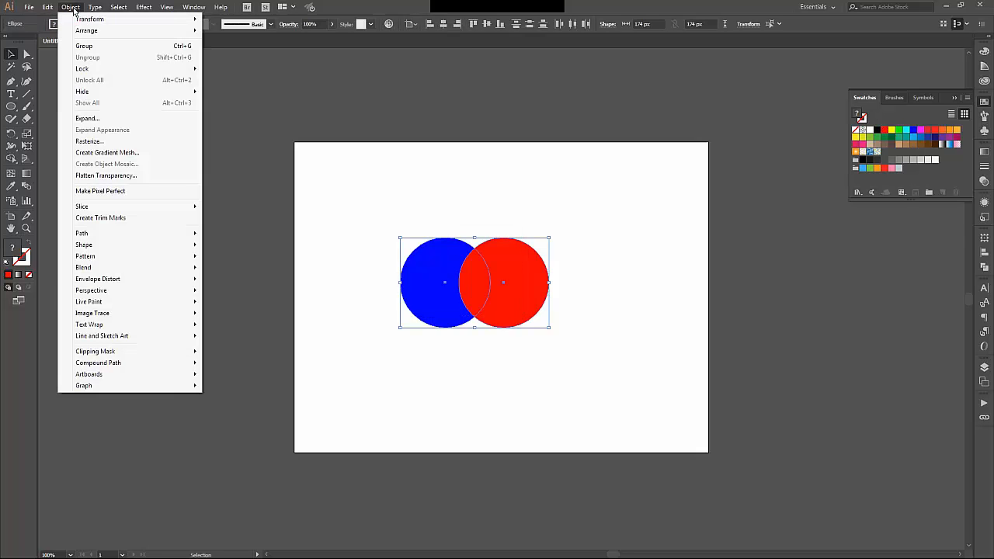
mouse_move(105, 174)
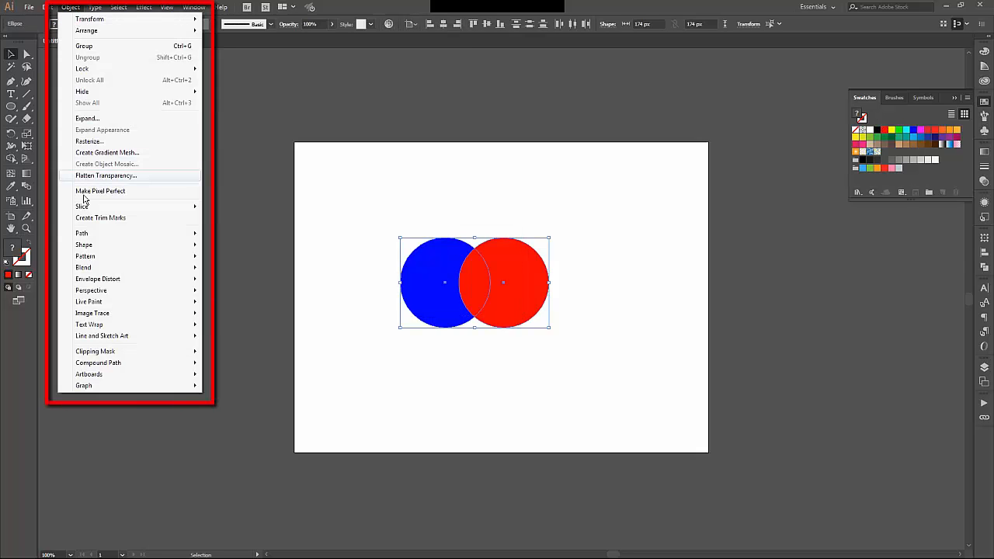
mouse_move(98, 364)
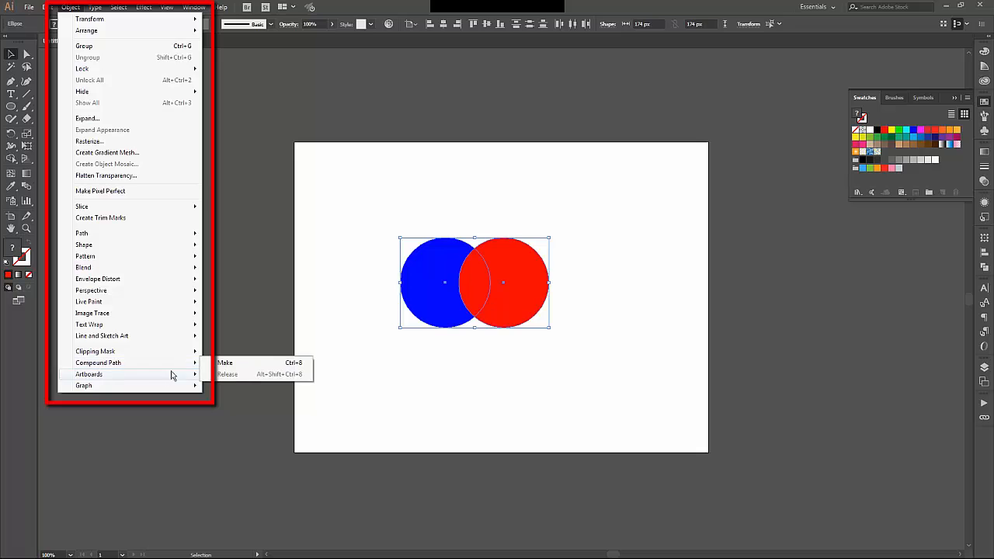
left_click(224, 363)
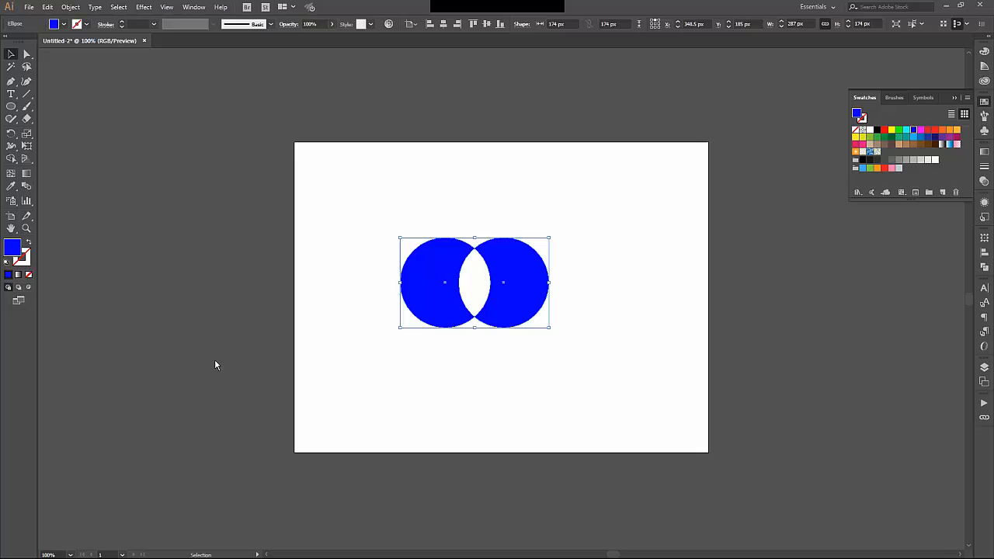
mouse_move(318, 422)
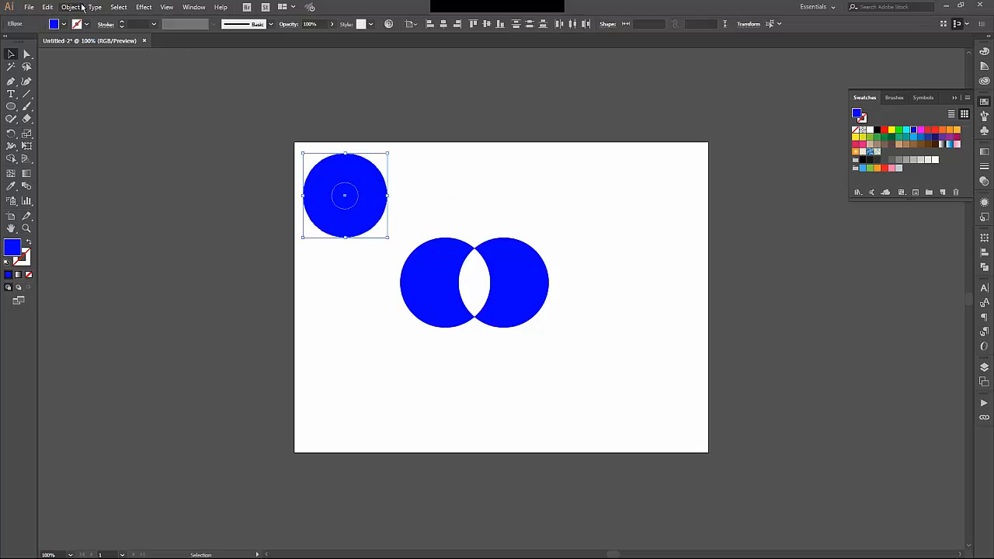
- Make a compound path from the large and small circles to form a ring
left_click(70, 6)
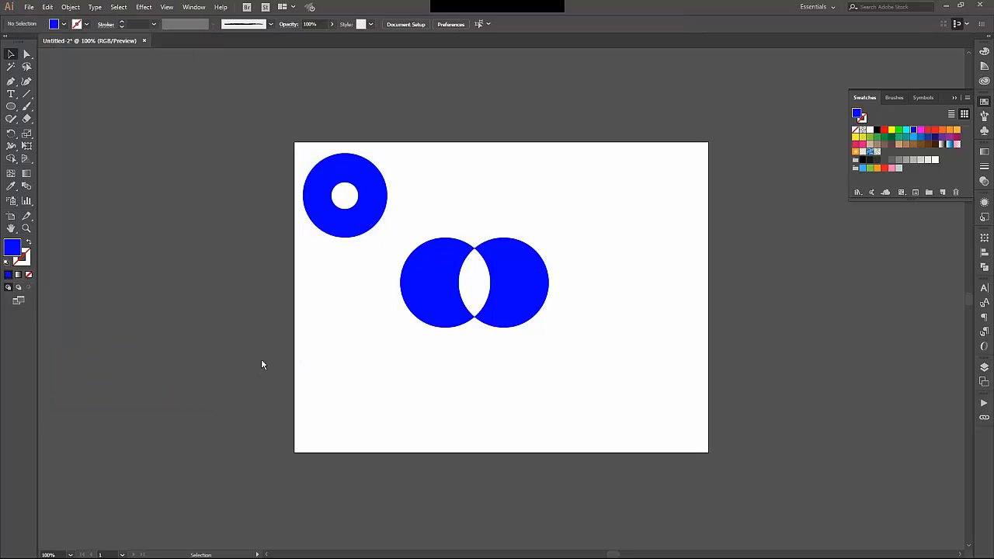
mouse_move(325, 282)
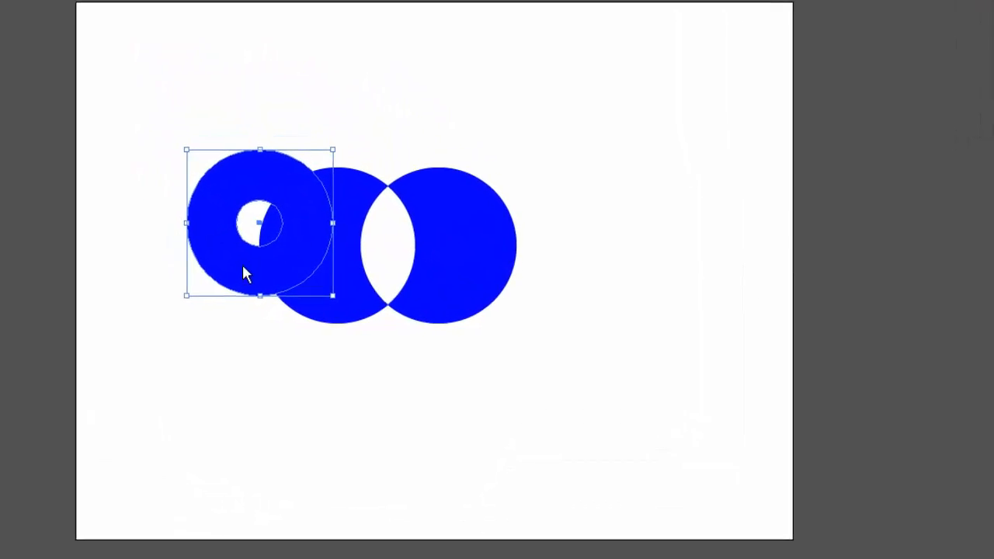
left_click_drag(261, 224, 159, 112)
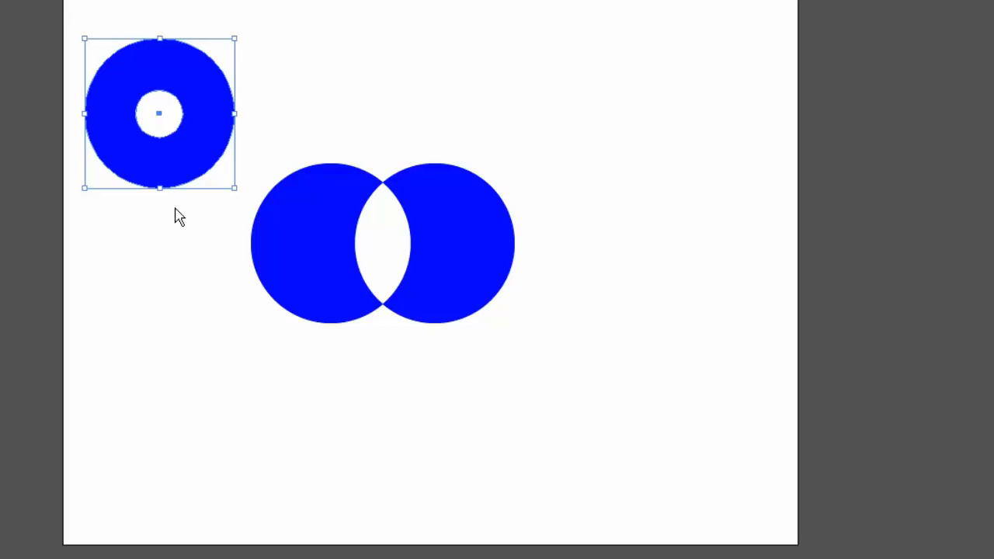
mouse_move(172, 168)
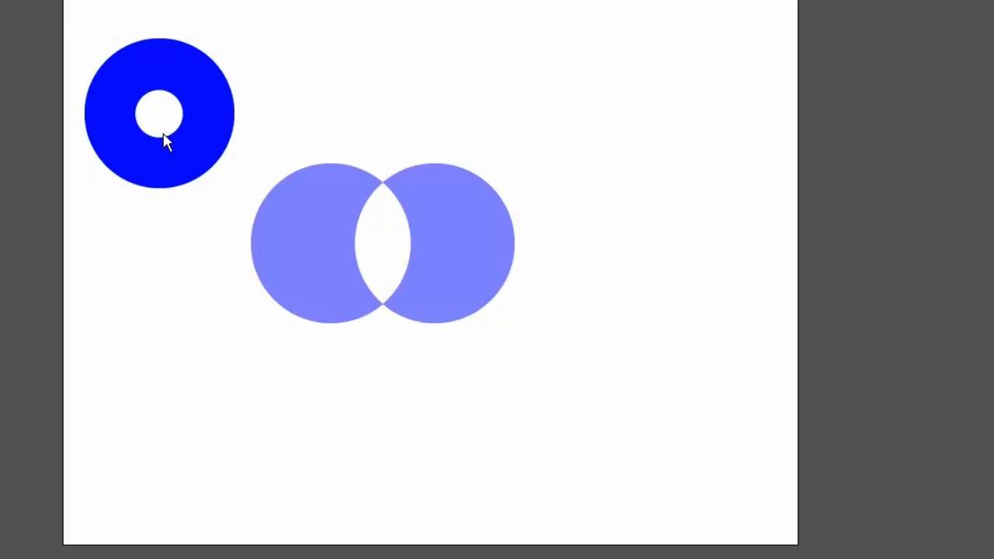
- Move the ring's inner hole circle over to its left edge
left_click(158, 115)
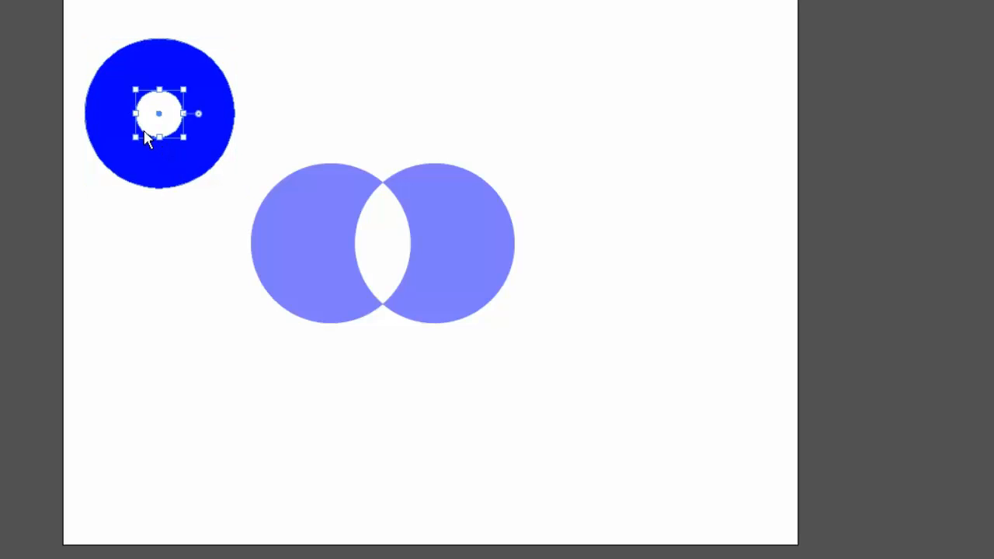
left_click_drag(159, 114, 108, 112)
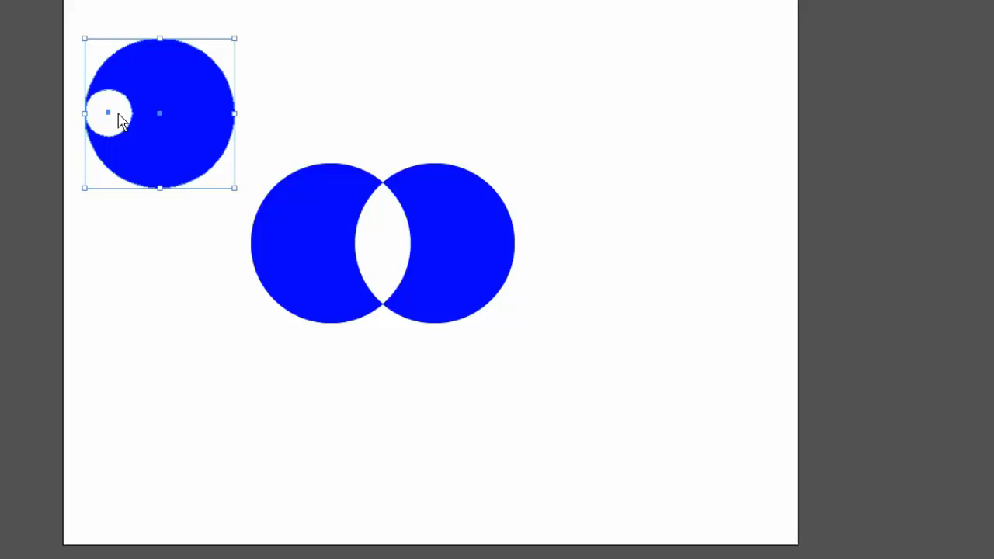
- Drag the ring over the circles, then settle it back near the top-left
left_click_drag(159, 112, 521, 181)
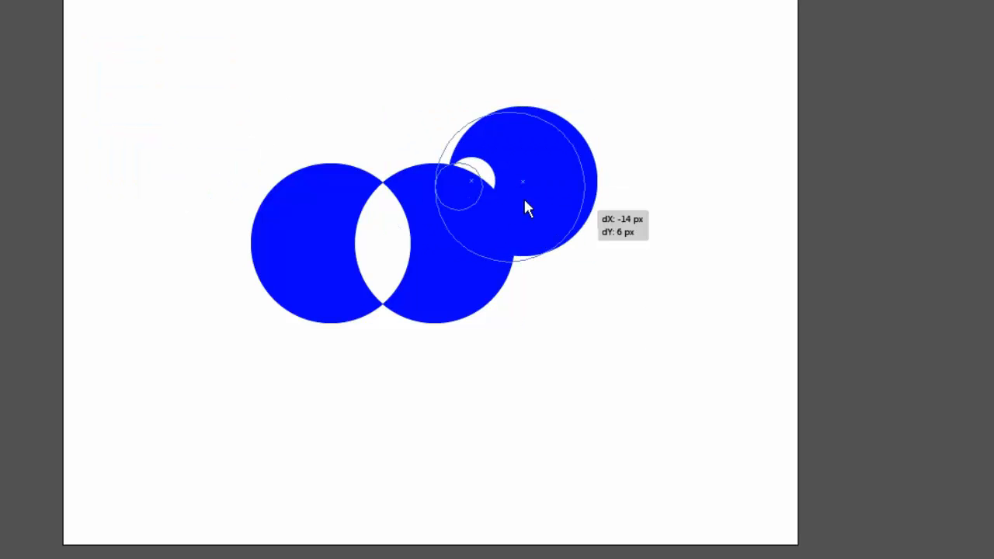
left_click_drag(528, 183, 189, 109)
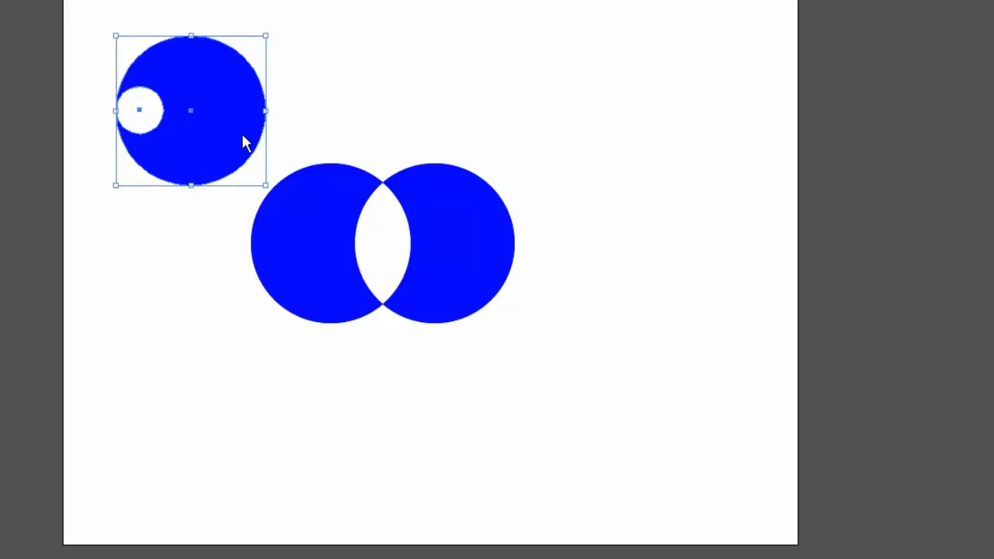
mouse_move(161, 116)
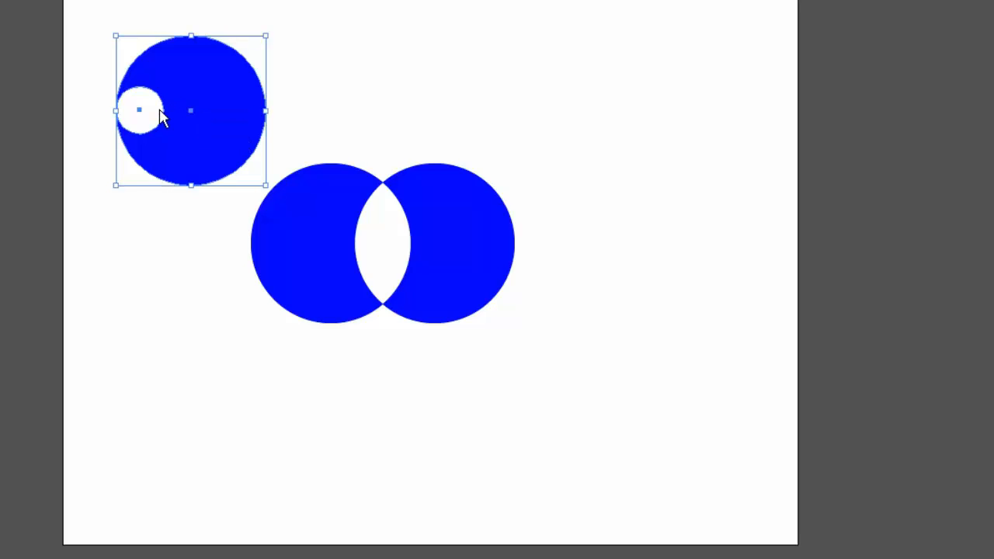